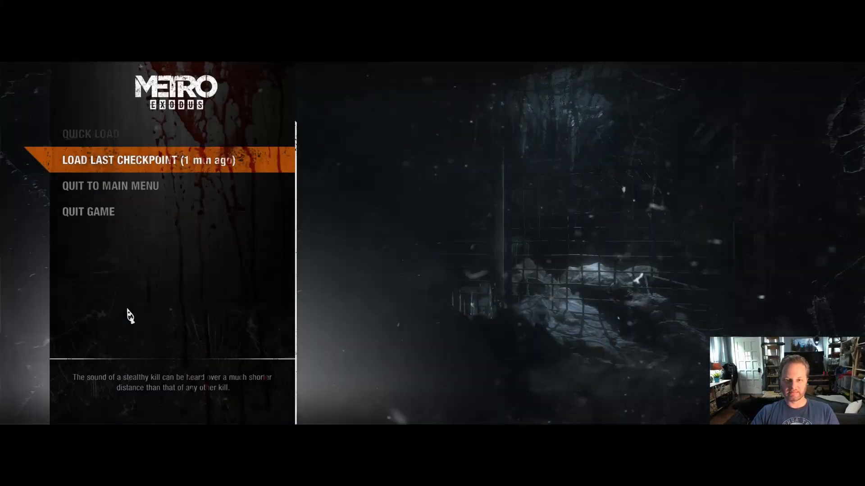
mouse_move(104, 321)
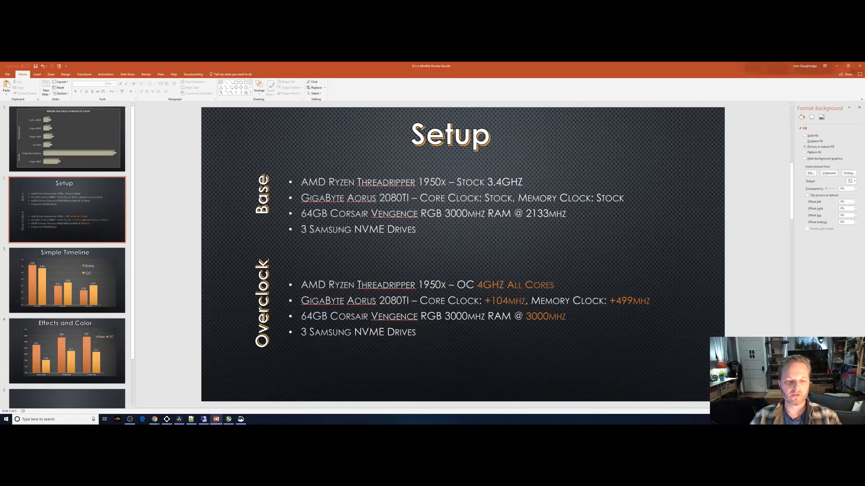
mouse_move(508, 249)
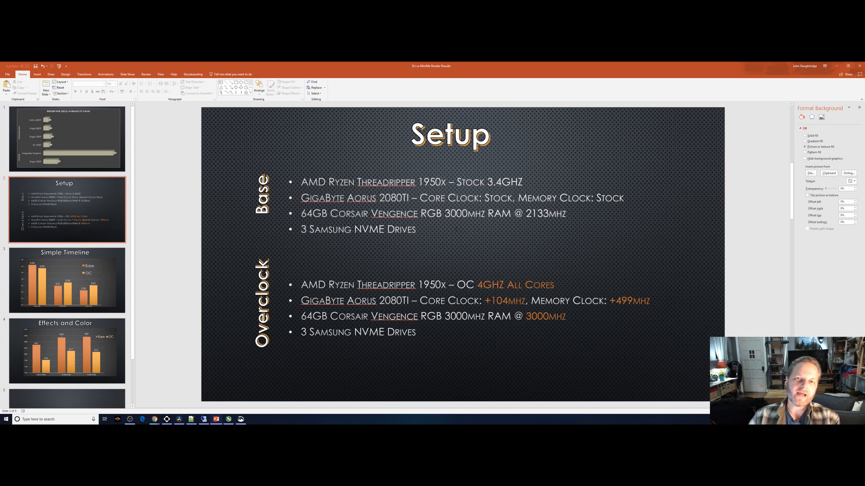
Select slide 4, 'Effects and Color', to show the Base vs OC render-time chart
click(66, 351)
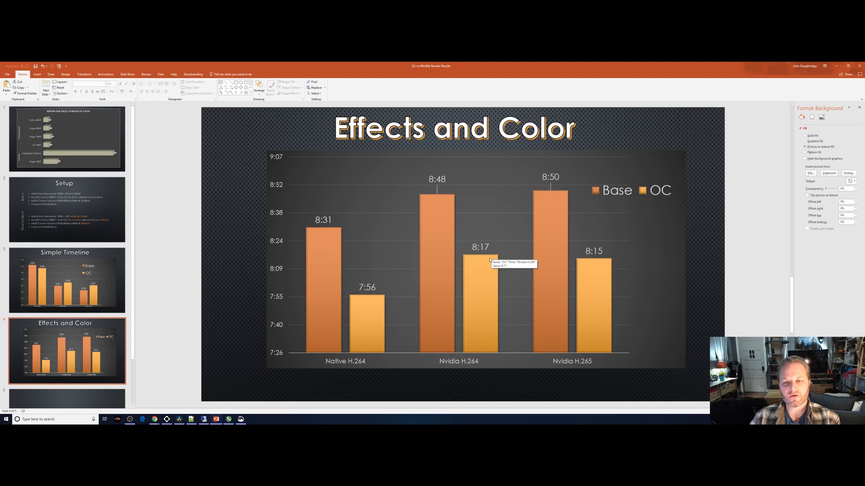
mouse_move(484, 233)
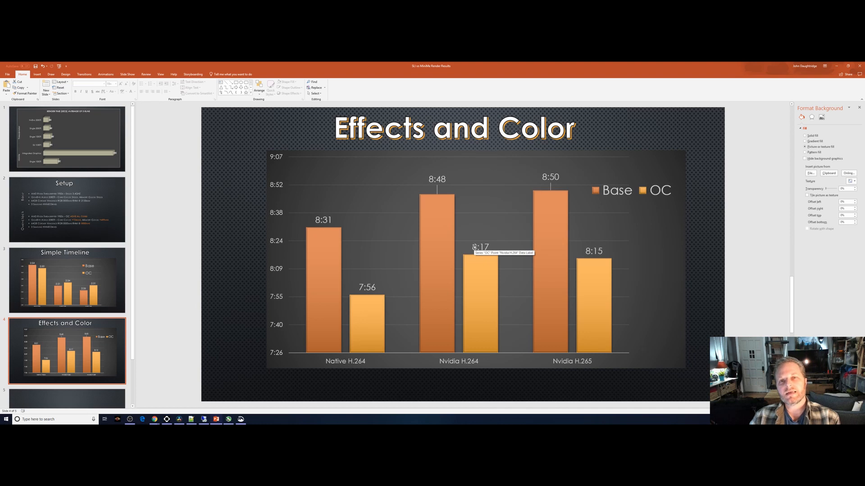
mouse_move(474, 247)
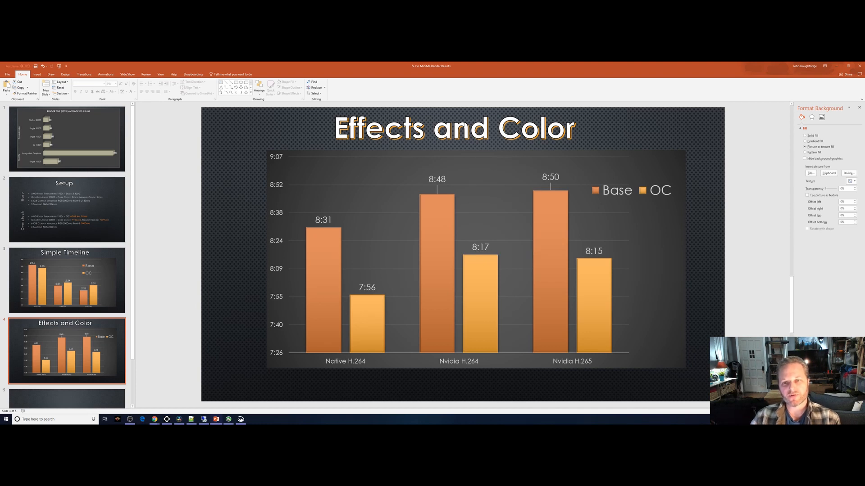
mouse_move(492, 253)
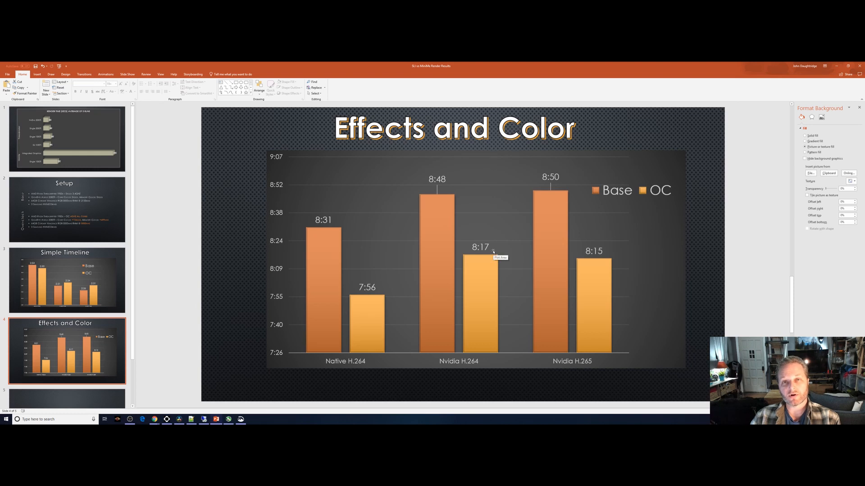
mouse_move(491, 249)
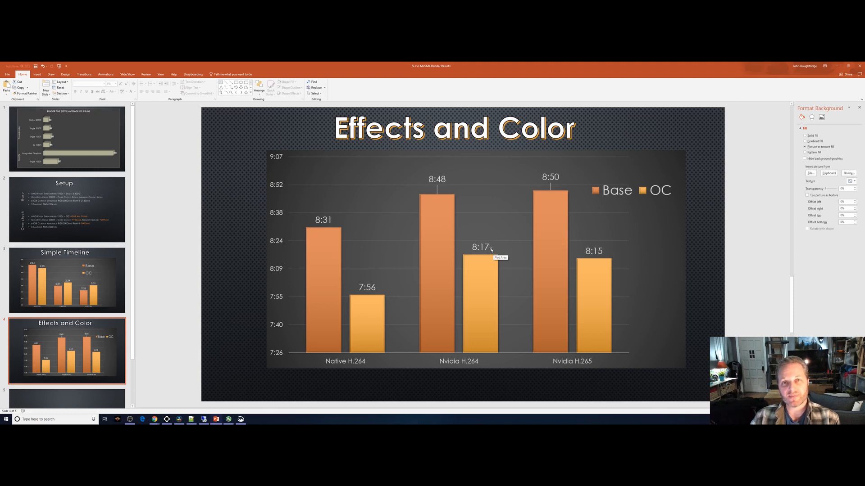
mouse_move(357, 259)
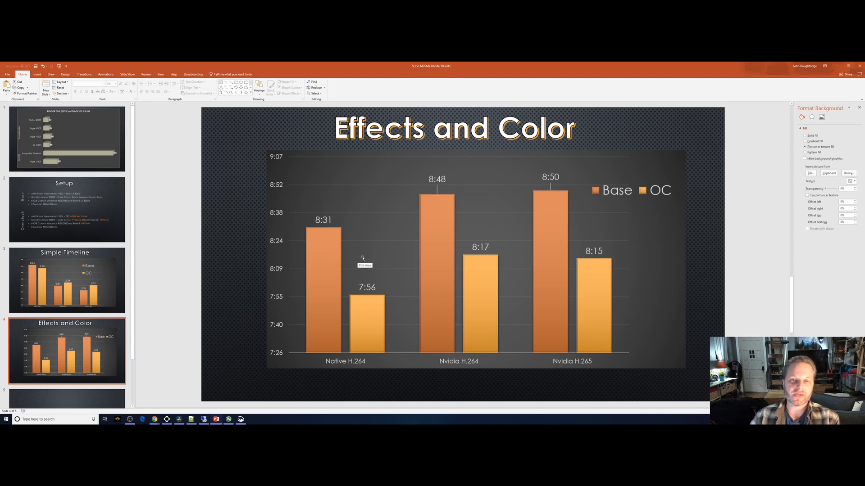
mouse_move(389, 287)
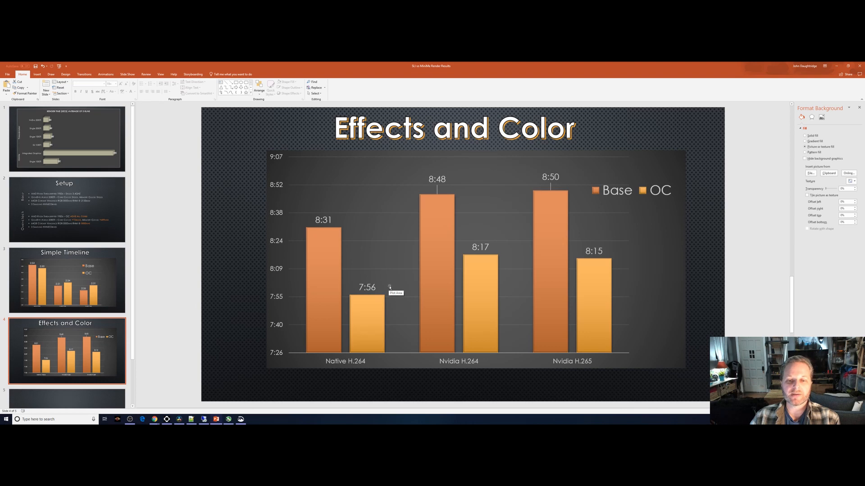
mouse_move(389, 287)
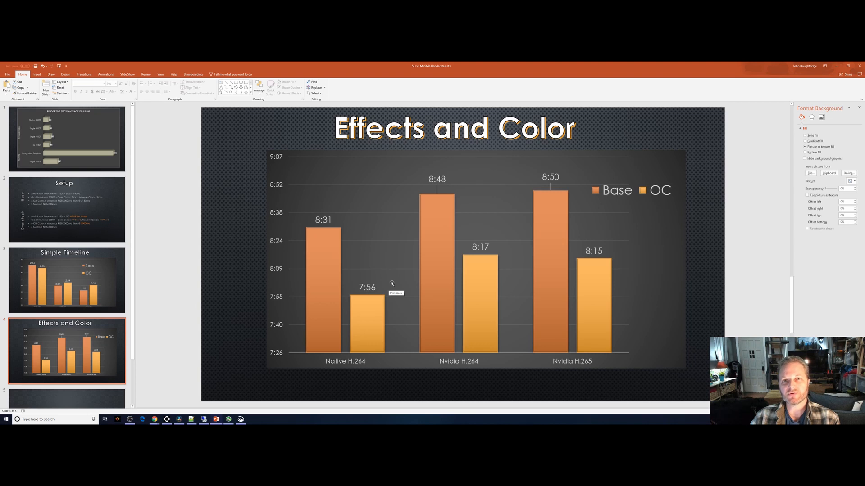
mouse_move(391, 283)
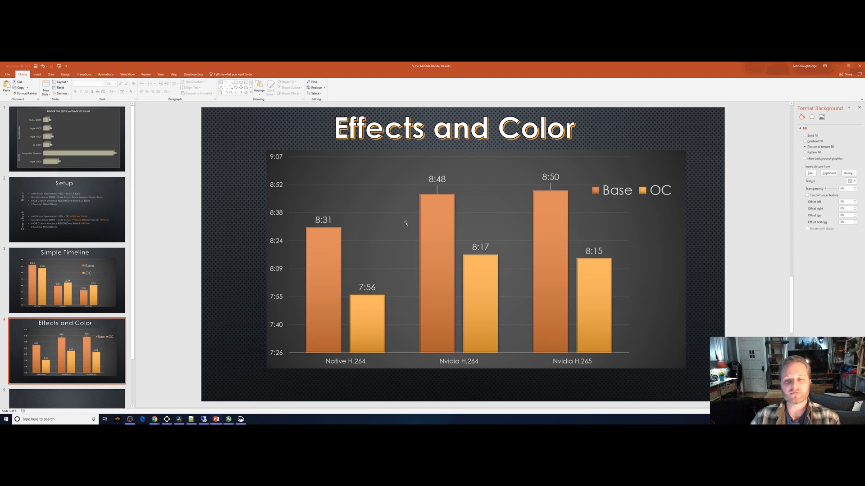
mouse_move(407, 224)
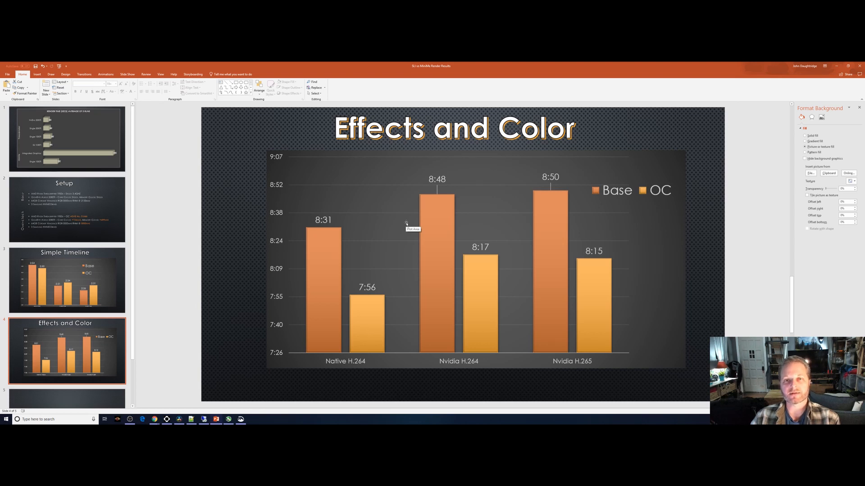
mouse_move(407, 224)
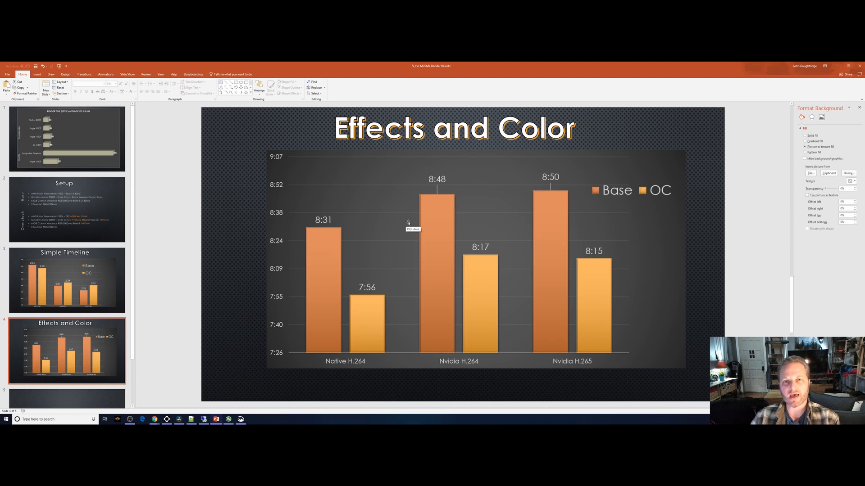